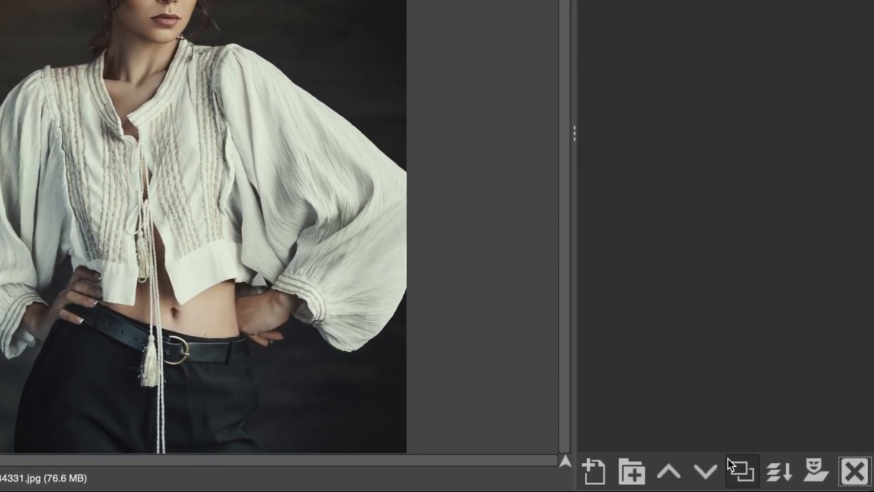
Duplicate the portrait layer to create an identical copy layer
left_click(740, 470)
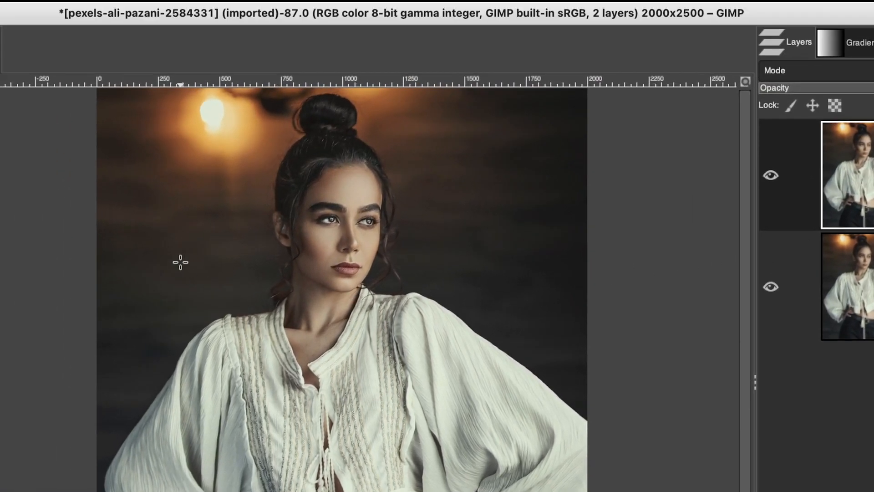
Boost the copy layer's contrast to 15 with Brightness-Contrast
left_click(132, 11)
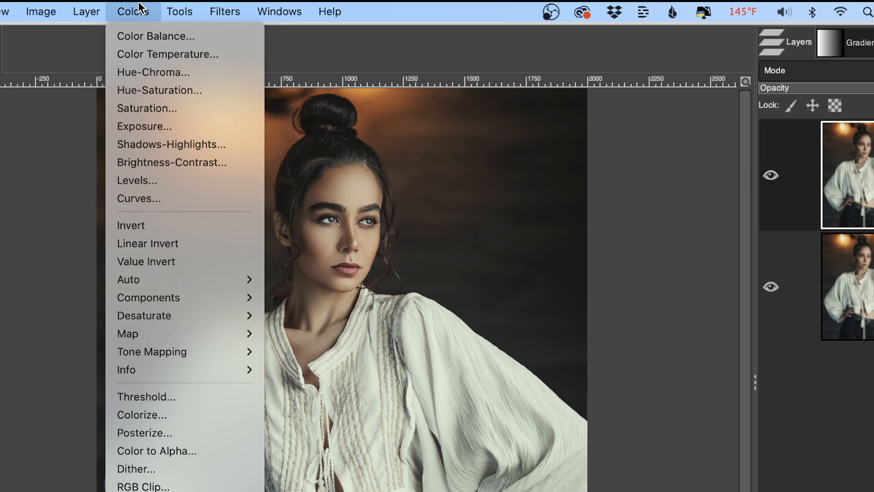
mouse_move(171, 162)
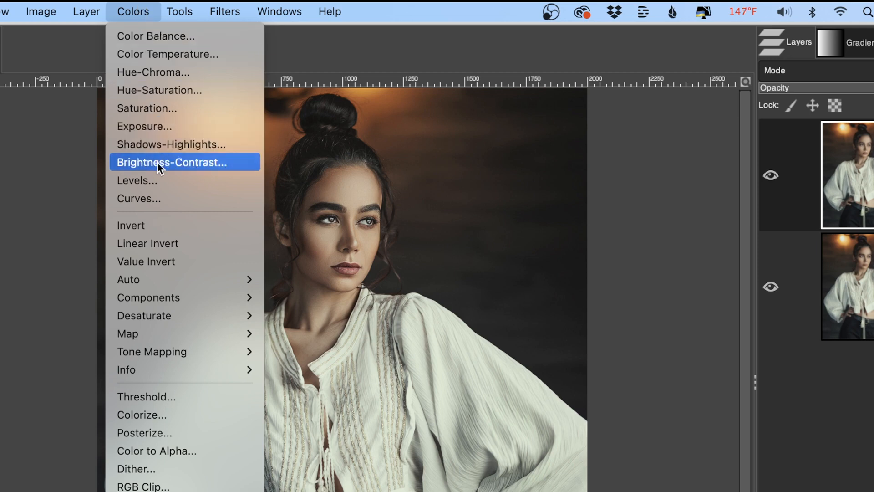
left_click(171, 162)
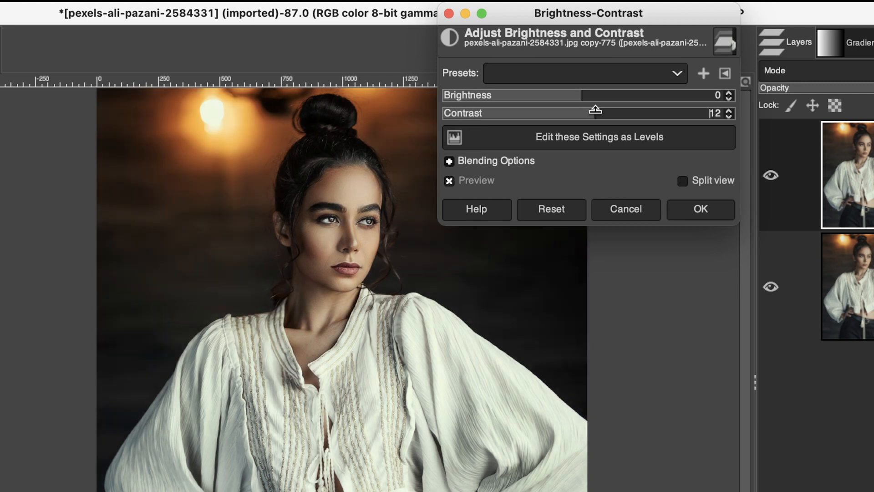
left_click_drag(596, 109, 598, 109)
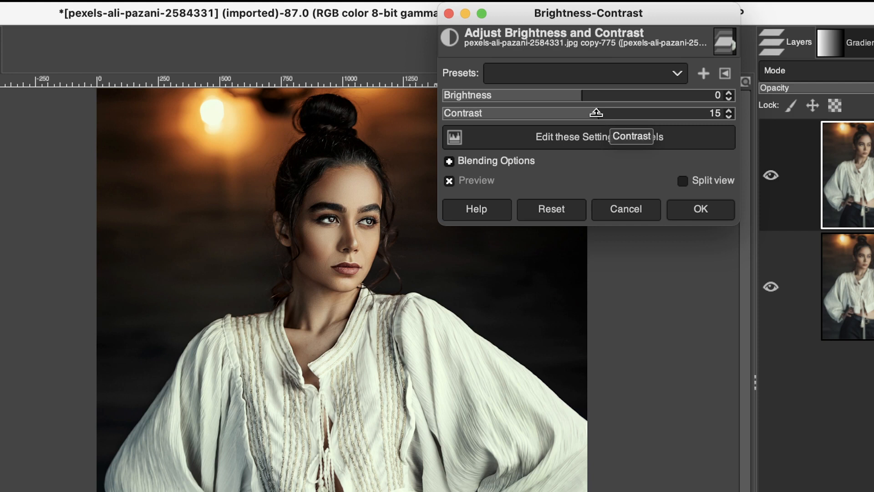
left_click(700, 209)
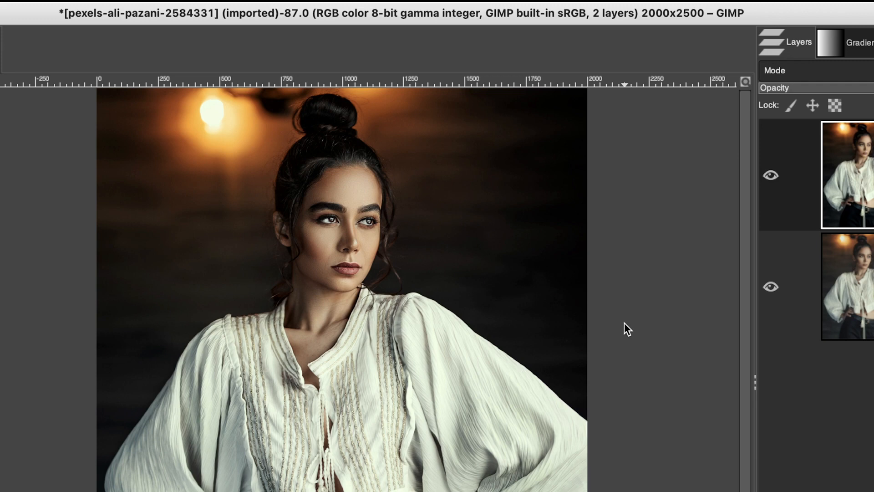
Blur the copy layer with a Gaussian blur of size about 15.14
left_click(224, 10)
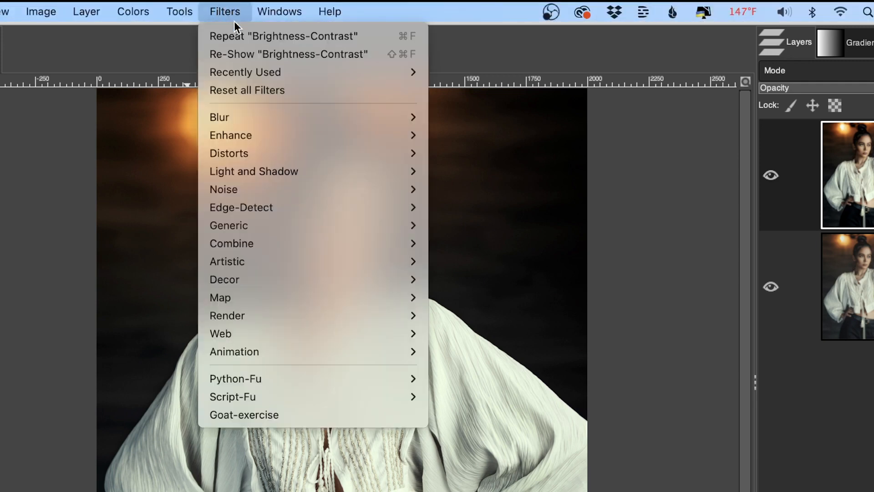
mouse_move(219, 116)
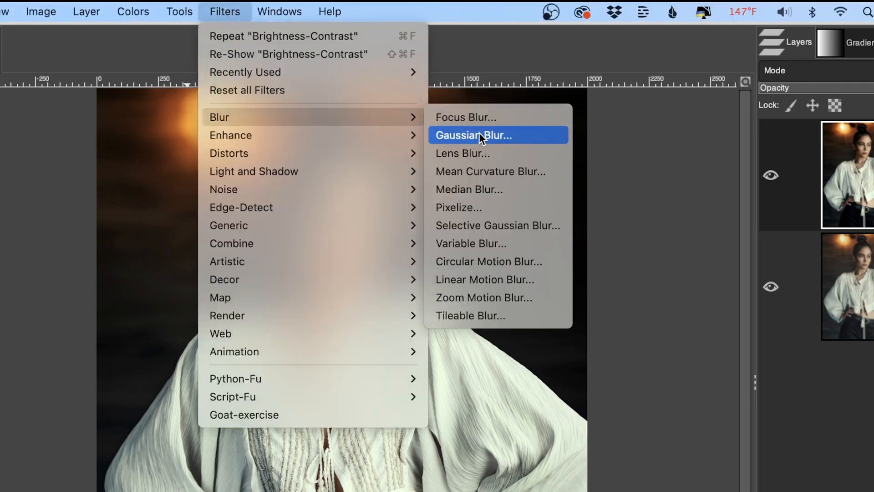
left_click(473, 135)
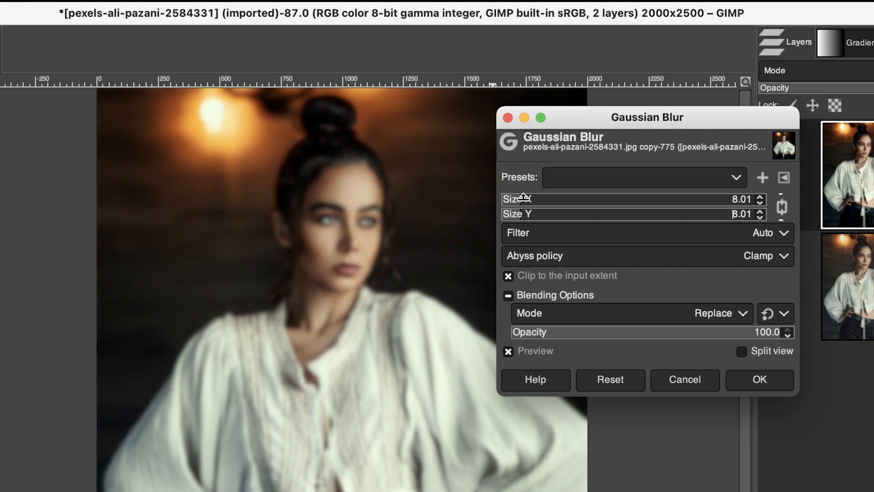
left_click_drag(524, 213, 563, 213)
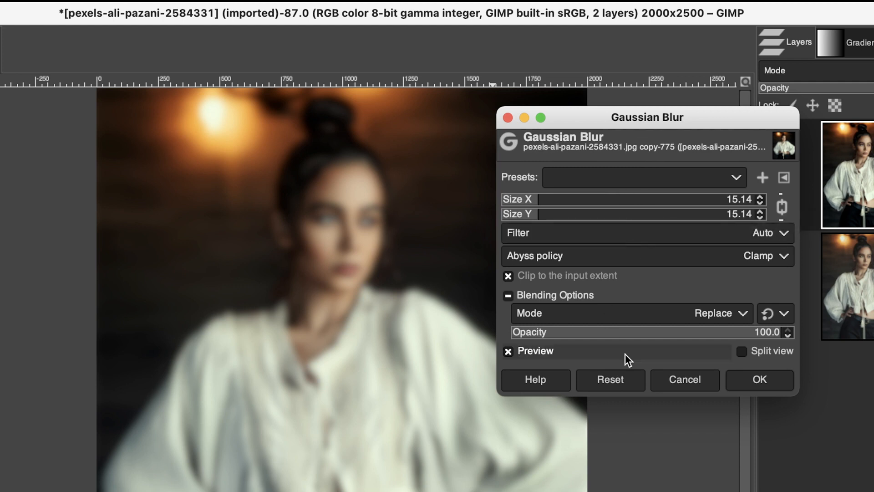
left_click(757, 380)
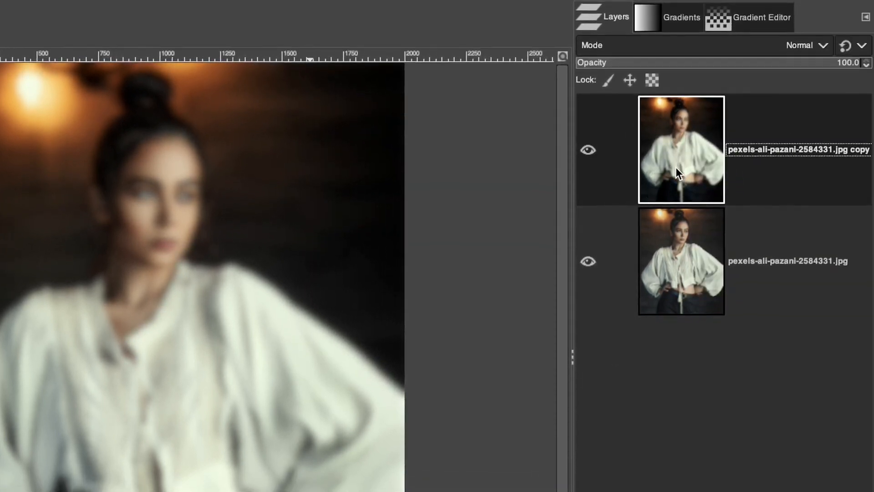
Set the blurred copy layer's blend mode to Screen
left_click(806, 45)
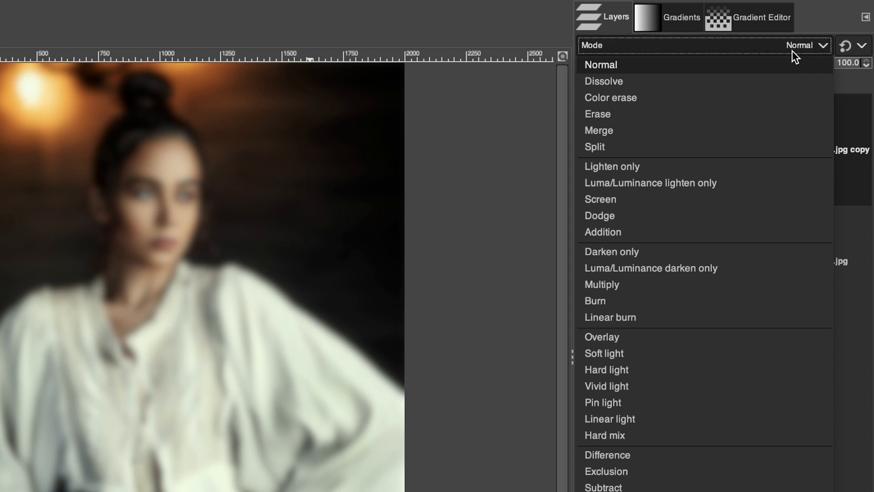
mouse_move(663, 357)
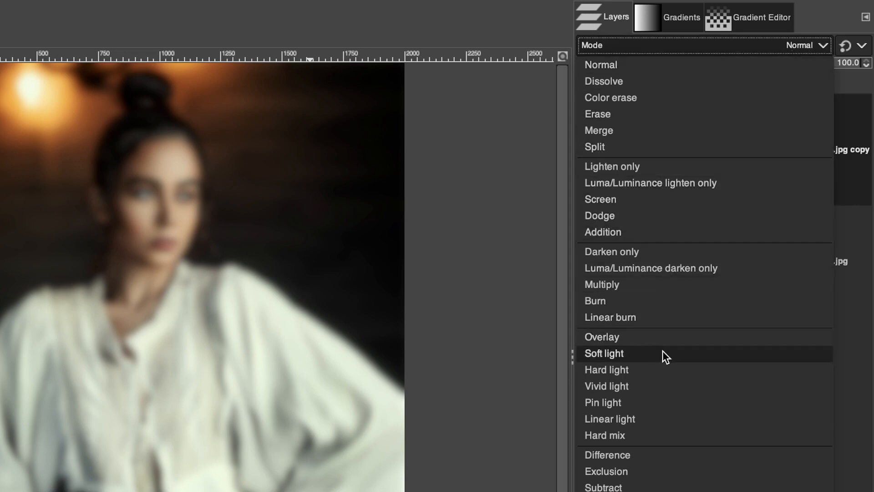
mouse_move(637, 204)
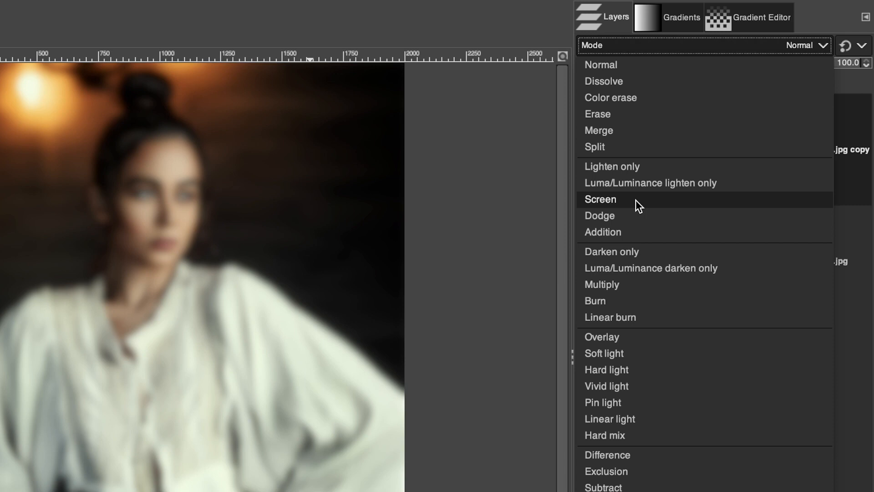
left_click(600, 198)
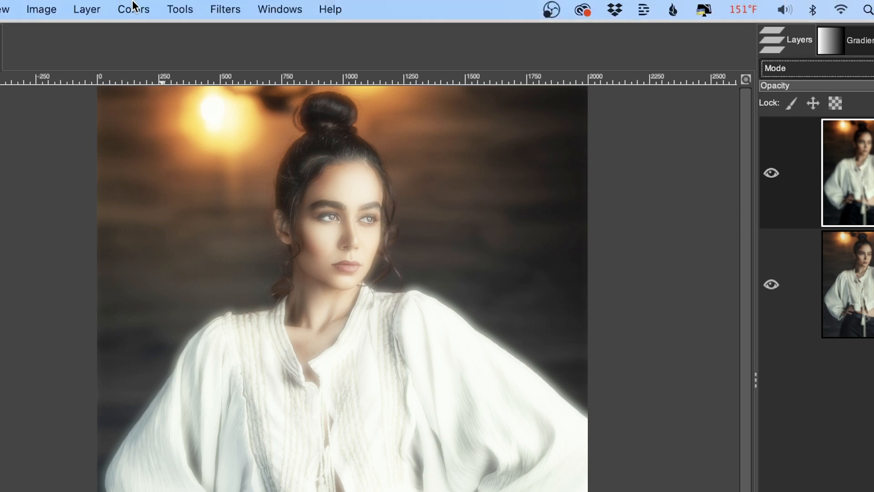
Apply a Curves adjustment pulling the lower Value curve down, with a higher point added
left_click(132, 10)
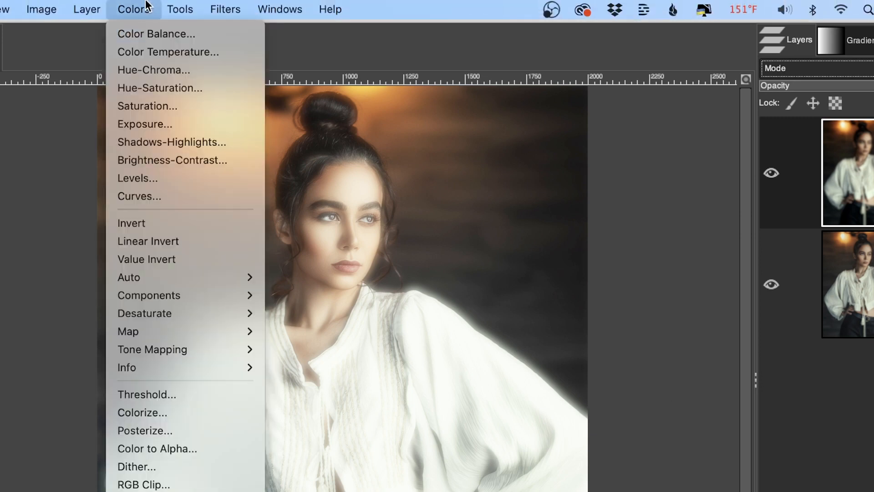
left_click(139, 196)
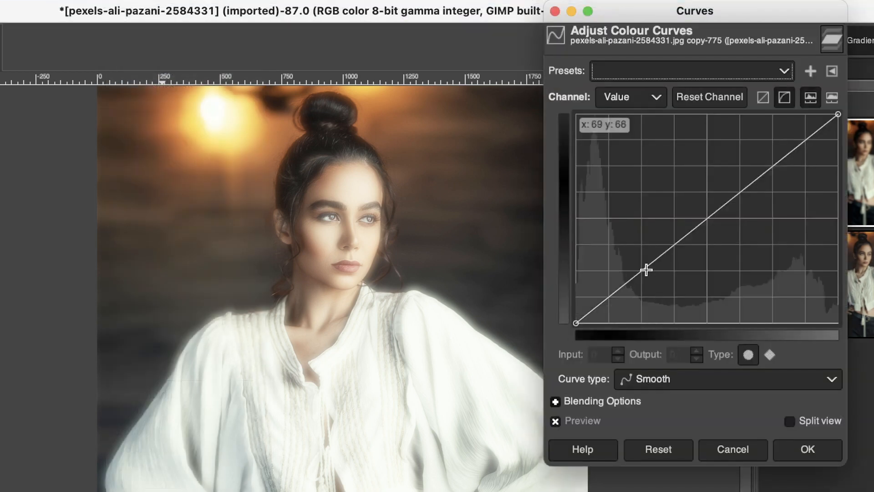
left_click_drag(645, 268, 645, 281)
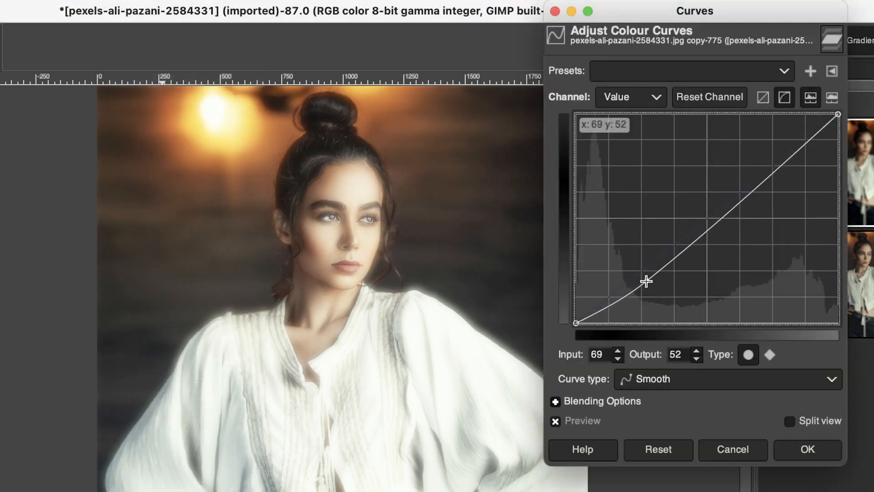
left_click_drag(645, 280, 647, 285)
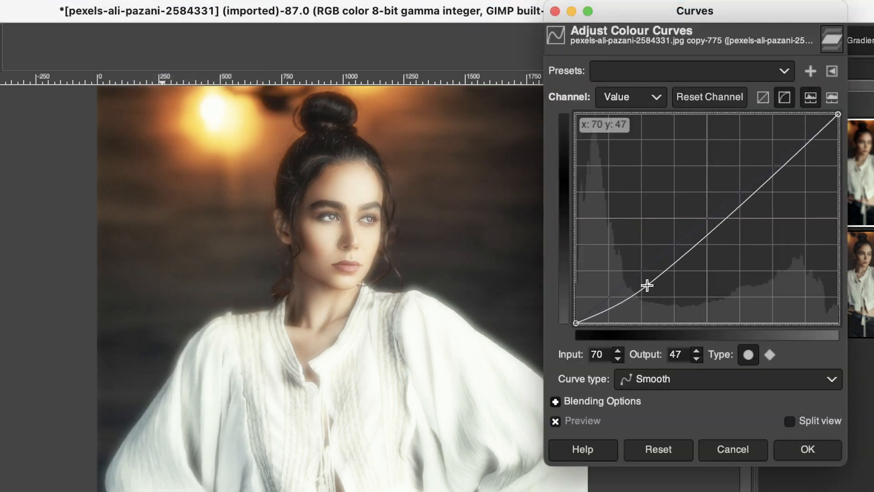
left_click_drag(647, 283, 771, 179)
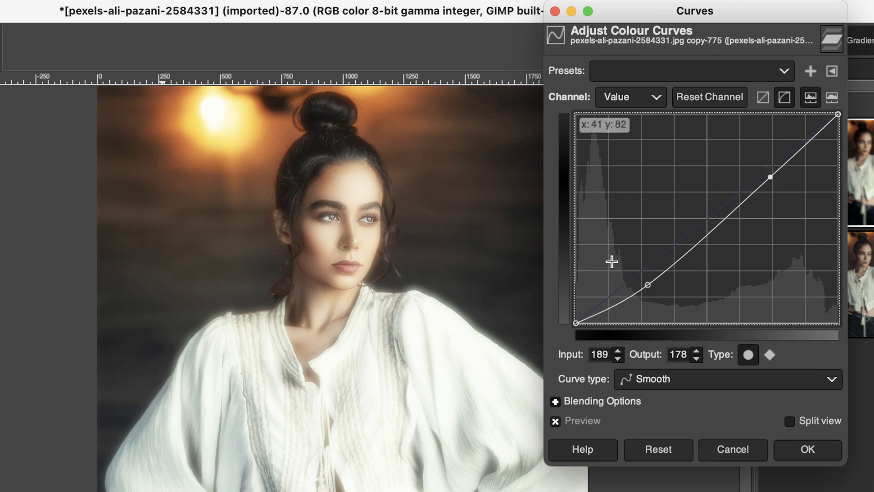
left_click_drag(648, 283, 648, 290)
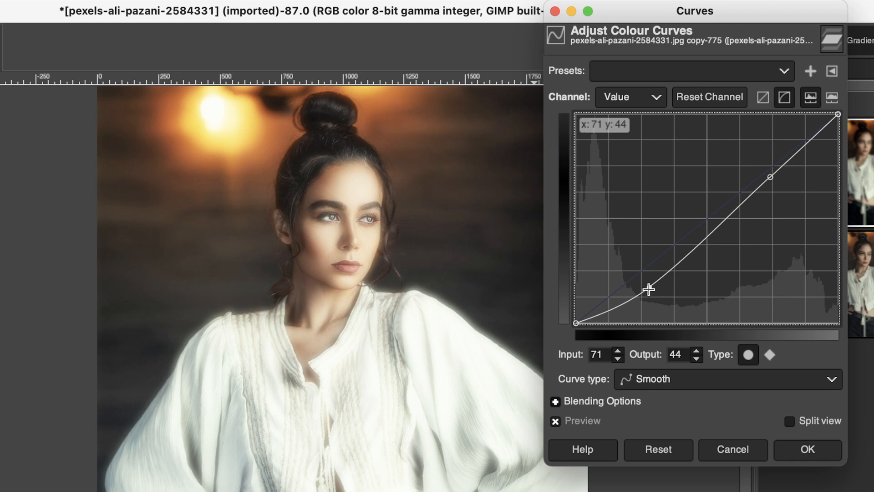
left_click_drag(648, 290, 646, 286)
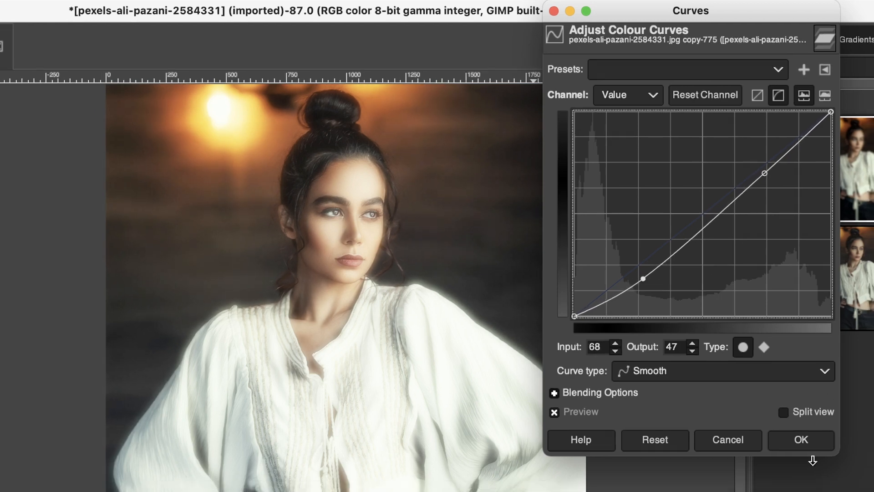
left_click(800, 440)
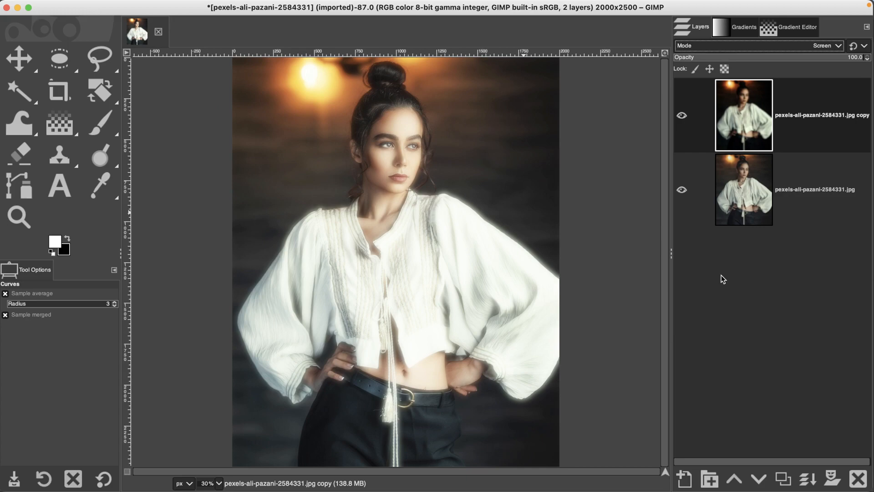